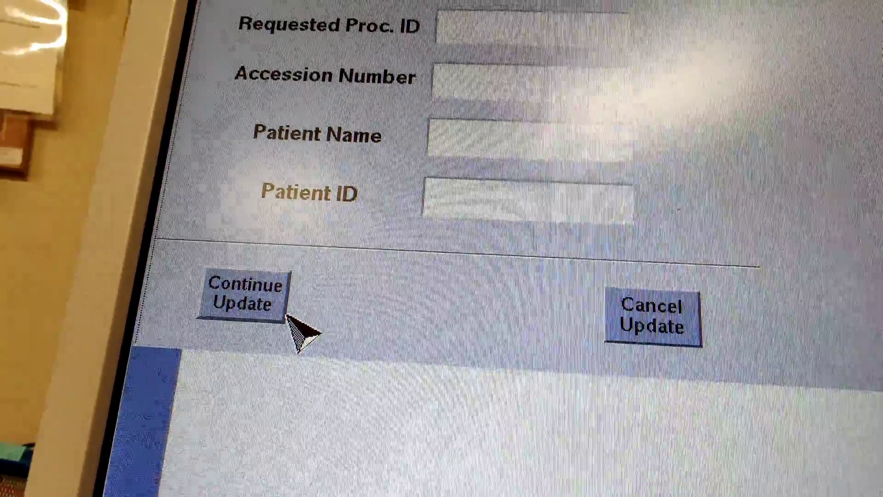
Continue the patient update to reach the blank Schedule Patient form with protocol selection.
{"action": "left_click", "coordinate": [243, 298]}
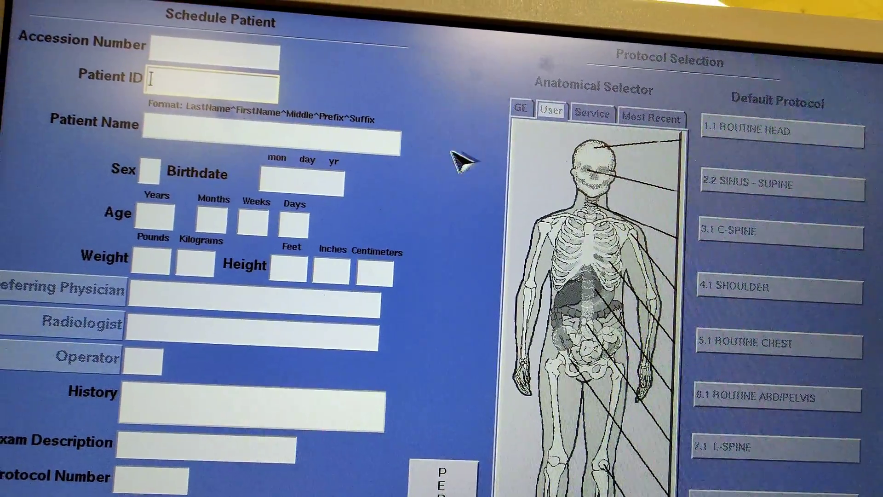
{"action": "scroll", "scroll_direction": "down", "scroll_amount": 3}
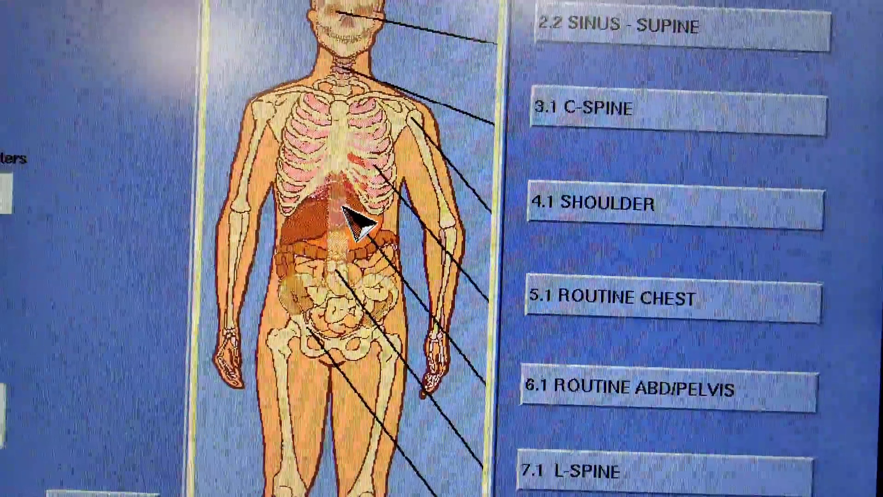
Select 6.1 ROUTINE ABD/PELVIS from the abdomen protocol list, showing its two-scout setup.
{"action": "left_click", "coordinate": [636, 390]}
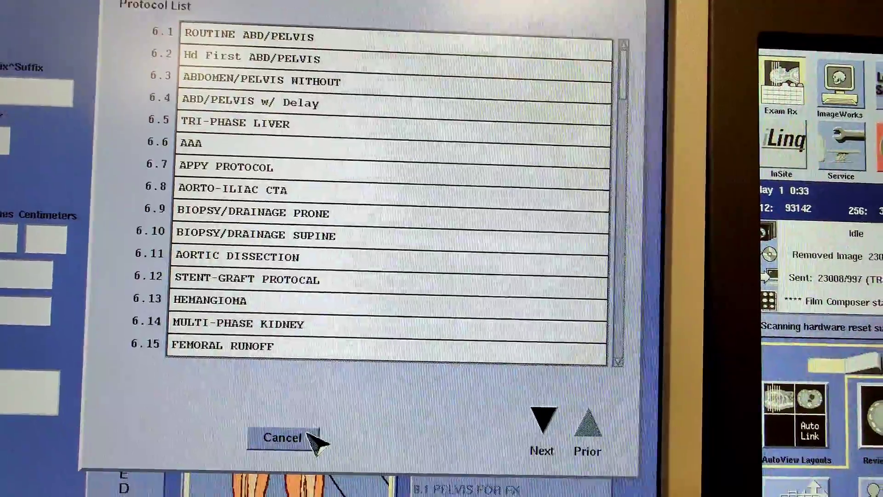
{"action": "left_click", "coordinate": [281, 438]}
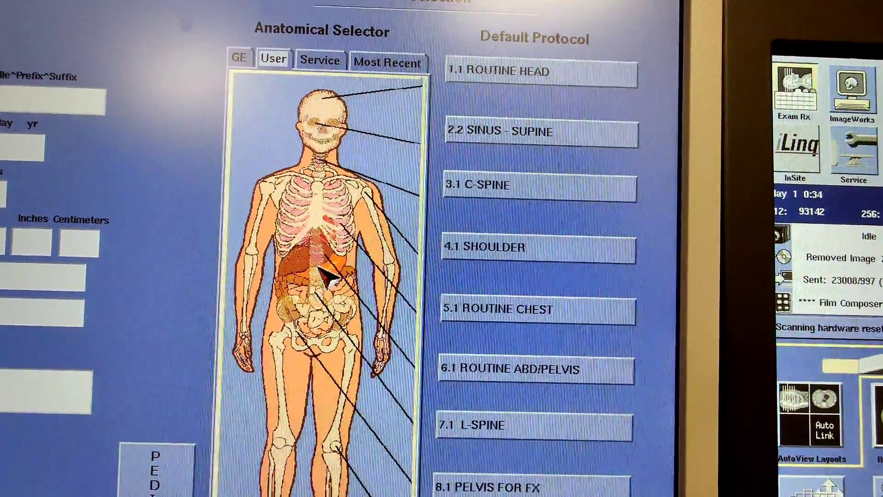
{"action": "left_click", "coordinate": [537, 369]}
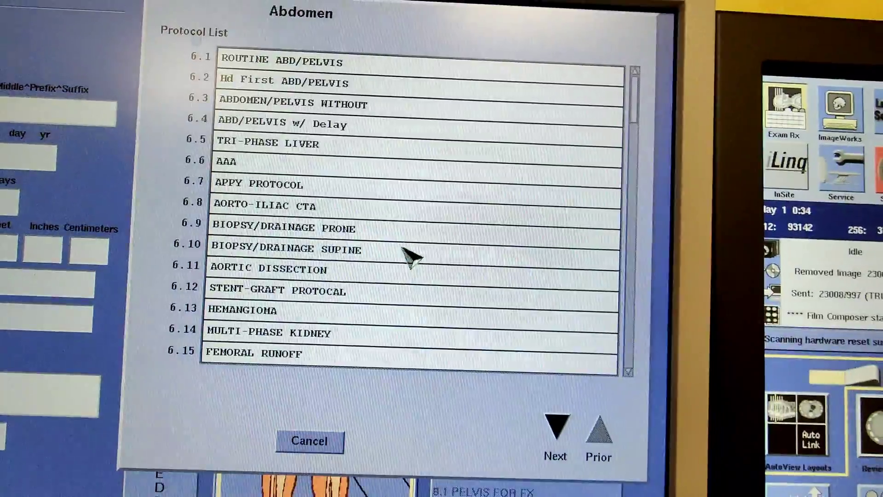
{"action": "left_click", "coordinate": [309, 441]}
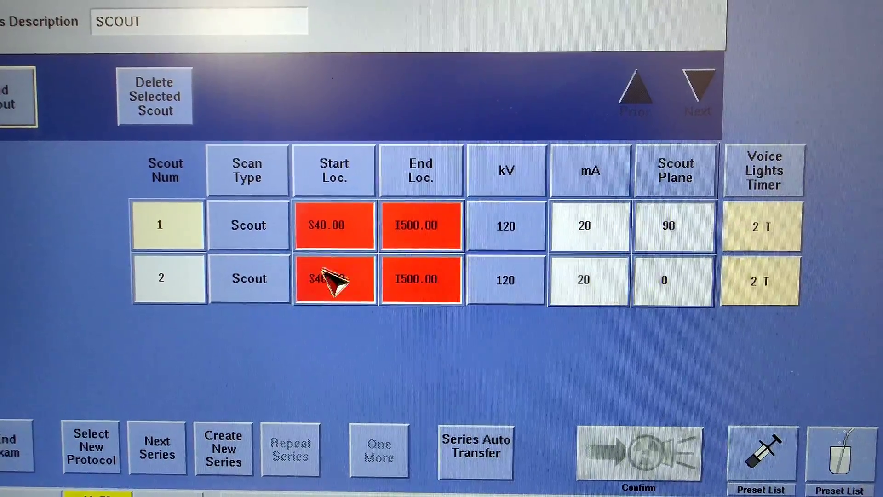
Change the scouts' start location from S40.00 to S0.00.
{"action": "left_click", "coordinate": [333, 279]}
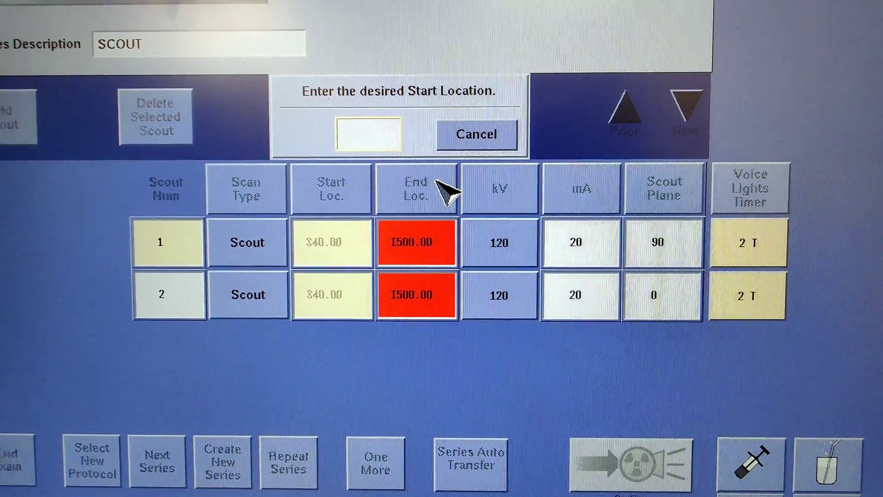
{"action": "left_click", "coordinate": [368, 136]}
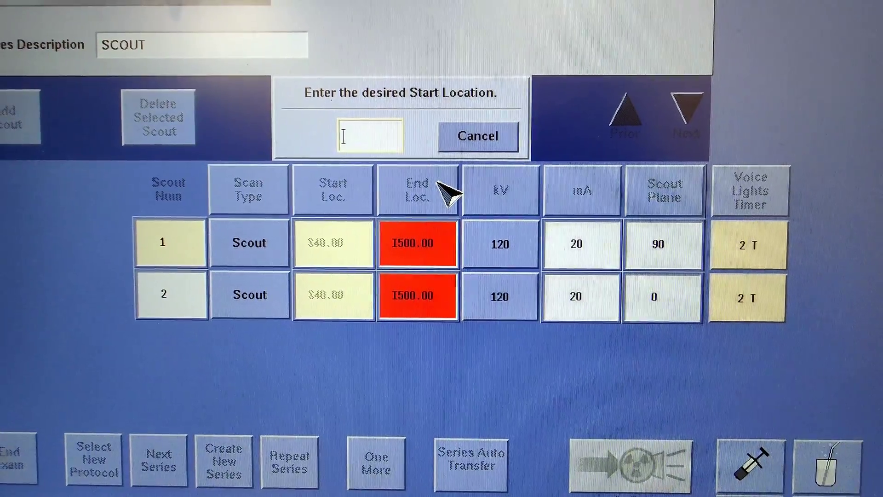
{"action": "type", "text": "S0"}
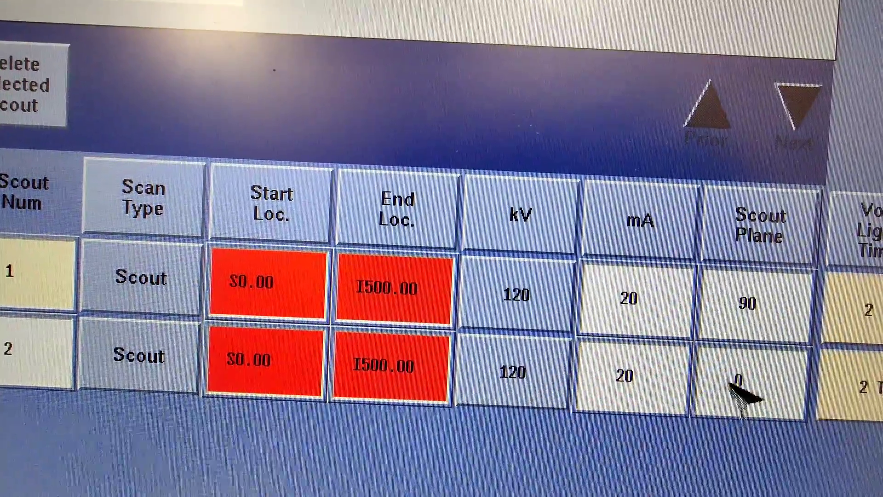
{"action": "mouse_move", "coordinate": [259, 209]}
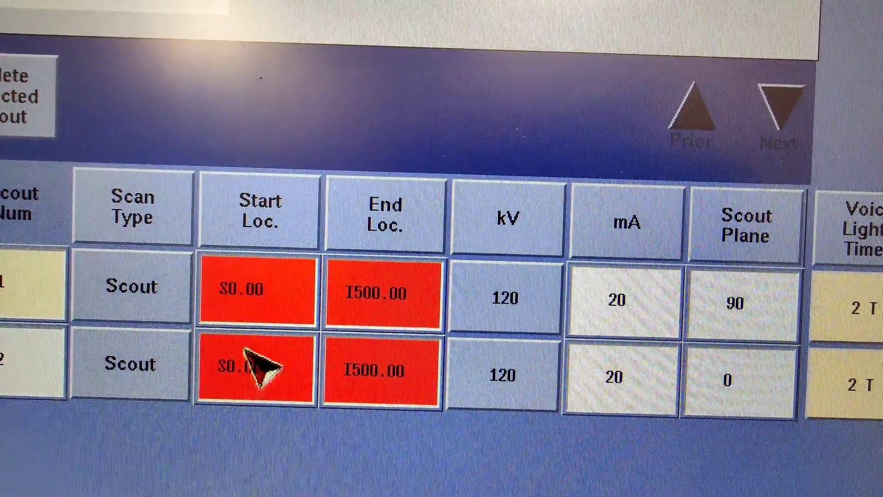
Set the scouts to start at I10.00 and end at I550.00.
{"action": "left_click", "coordinate": [254, 372]}
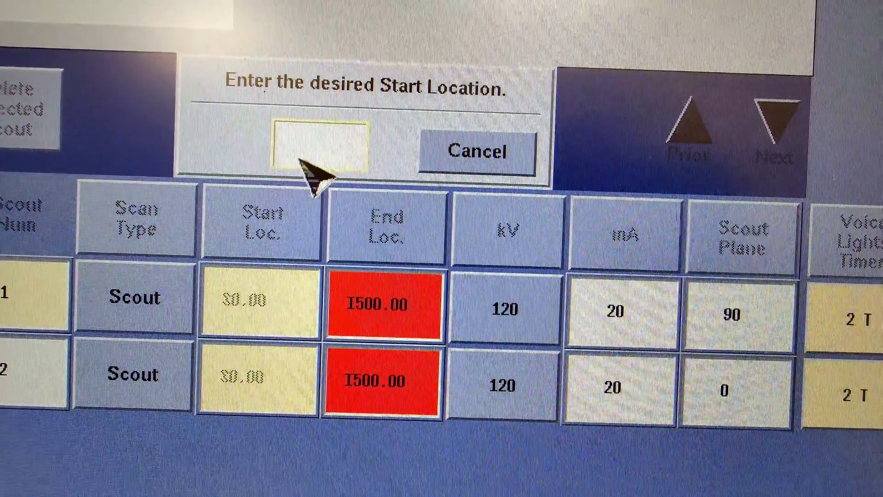
{"action": "type", "text": "S0"}
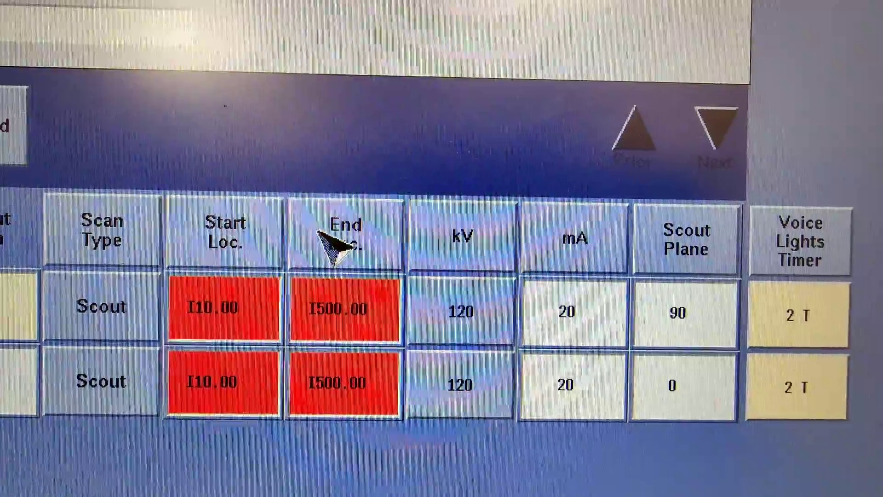
{"action": "left_click", "coordinate": [342, 307]}
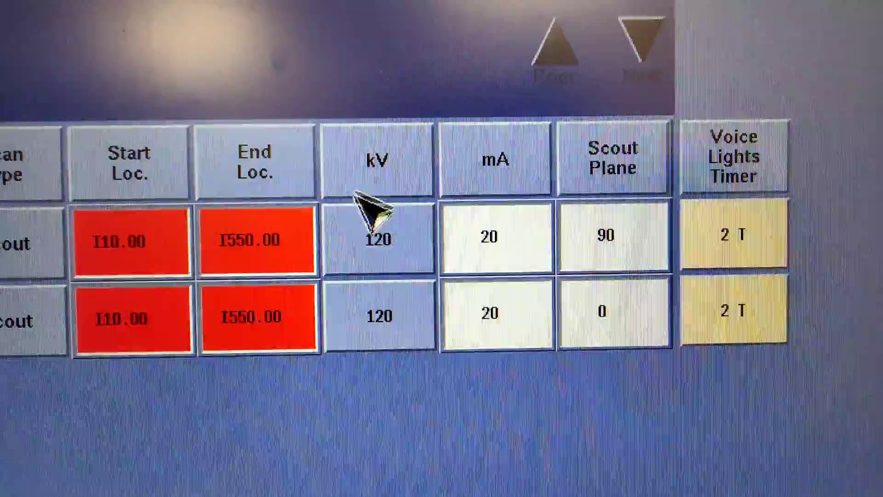
Keep the scout tube voltage, set the AutoVoice message language to Japanese and accept the settings.
{"action": "left_click", "coordinate": [378, 236]}
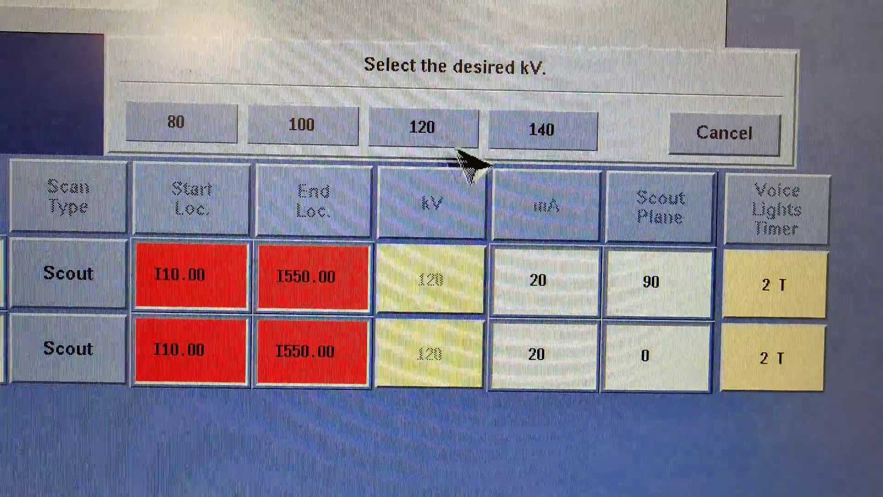
{"action": "left_click", "coordinate": [425, 128]}
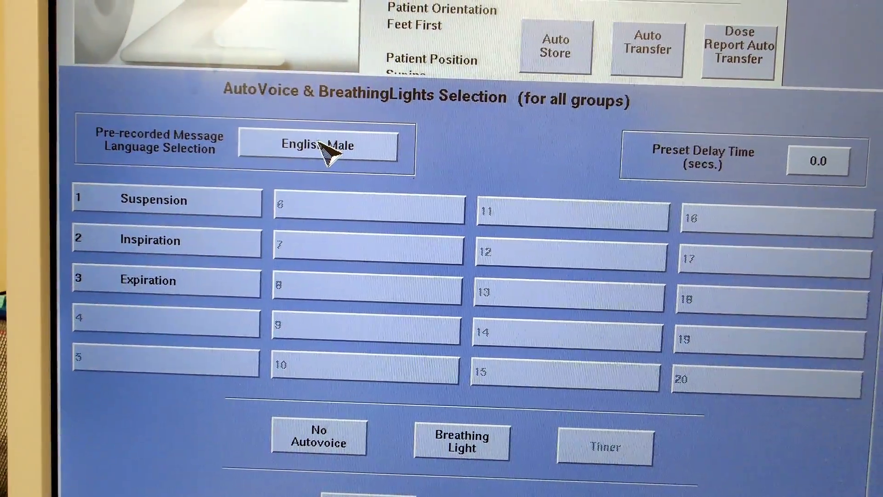
{"action": "left_click", "coordinate": [318, 144]}
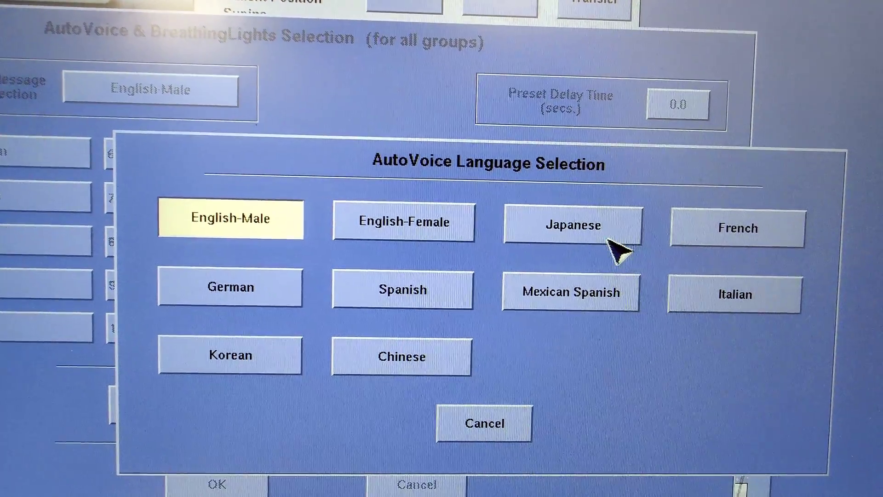
{"action": "left_click", "coordinate": [570, 224]}
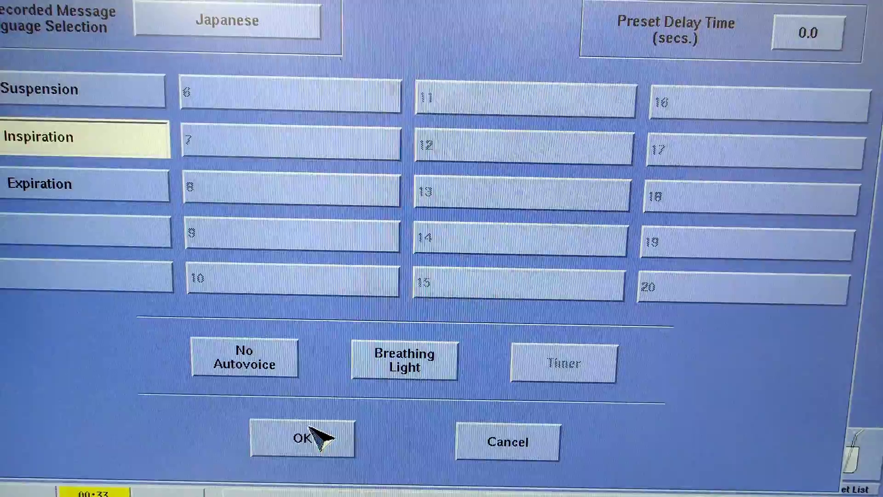
{"action": "left_click", "coordinate": [302, 439]}
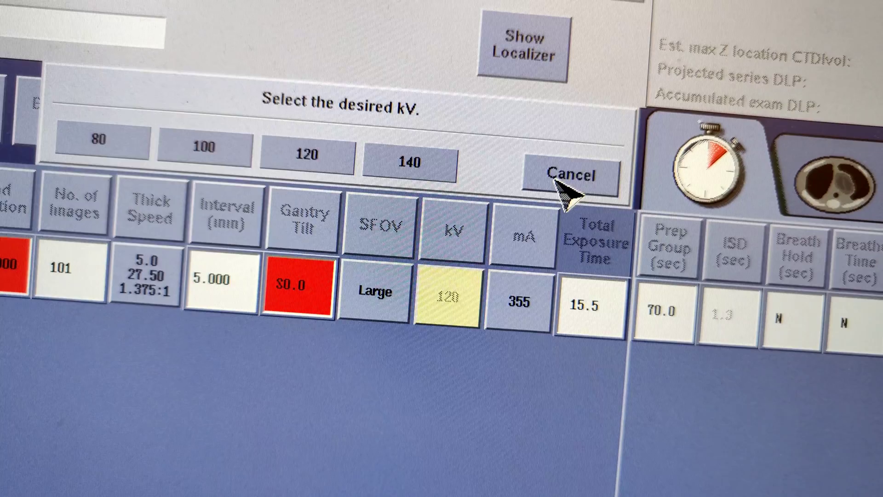
Cancel the kV selection, leaving the helical scan at 120 kV.
{"action": "left_click", "coordinate": [571, 174]}
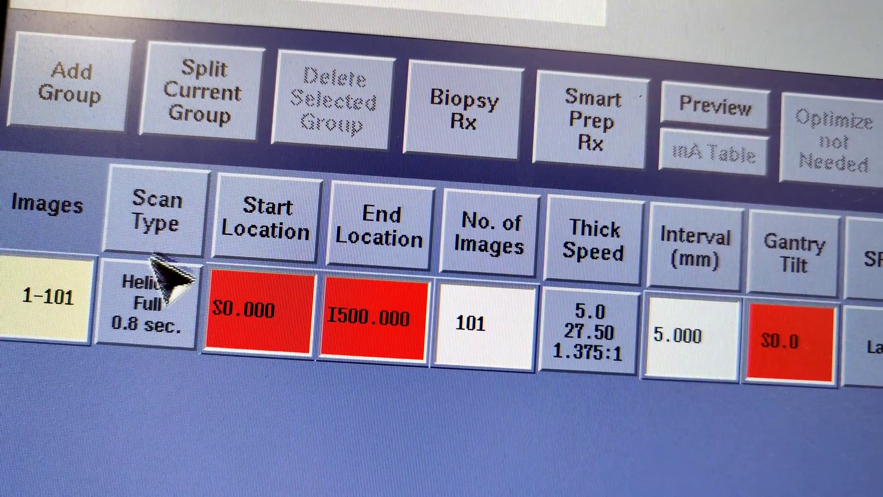
Change the full helical rotation time from 0.8 s through 0.9 s to 0.6 s.
{"action": "left_click", "coordinate": [153, 312]}
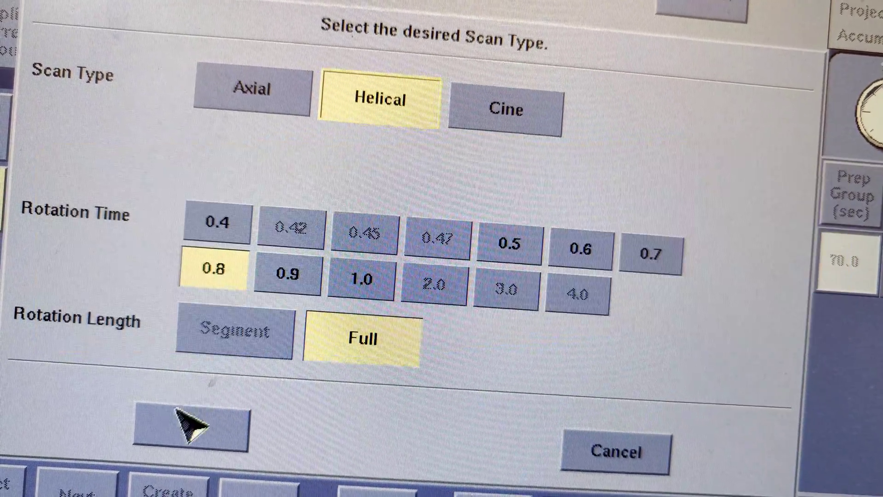
{"action": "left_click", "coordinate": [194, 425]}
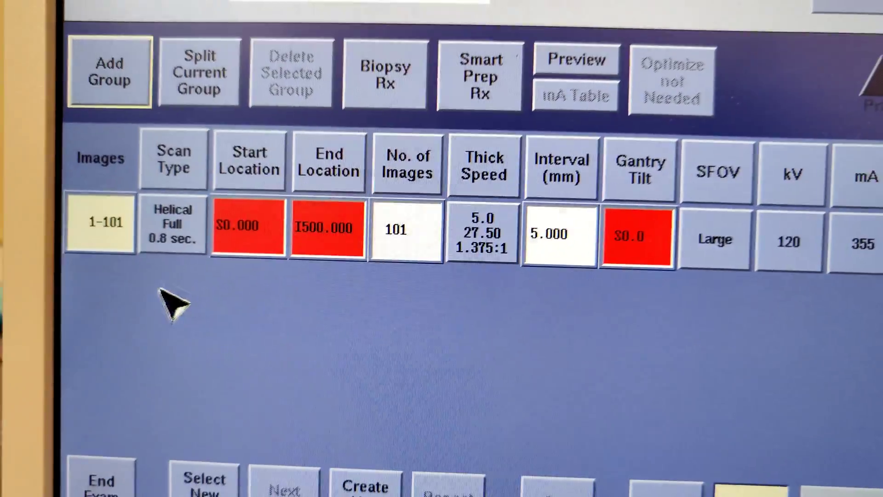
{"action": "left_click", "coordinate": [172, 225]}
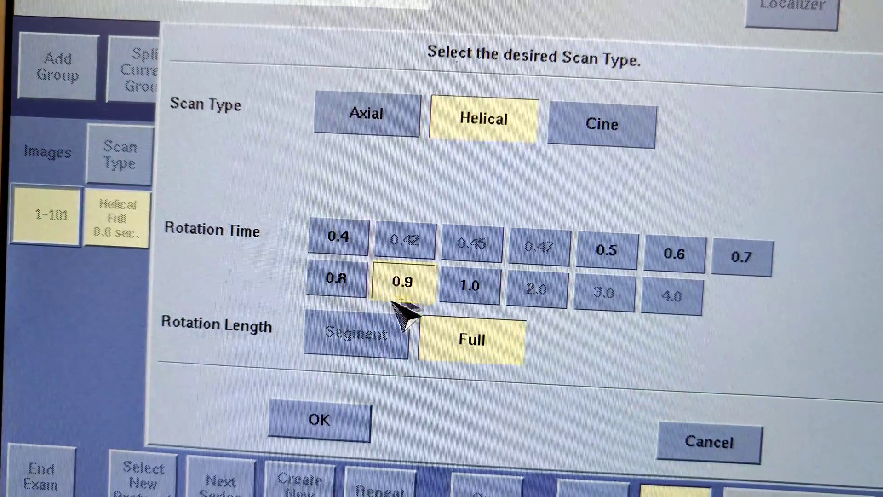
{"action": "left_click", "coordinate": [319, 419]}
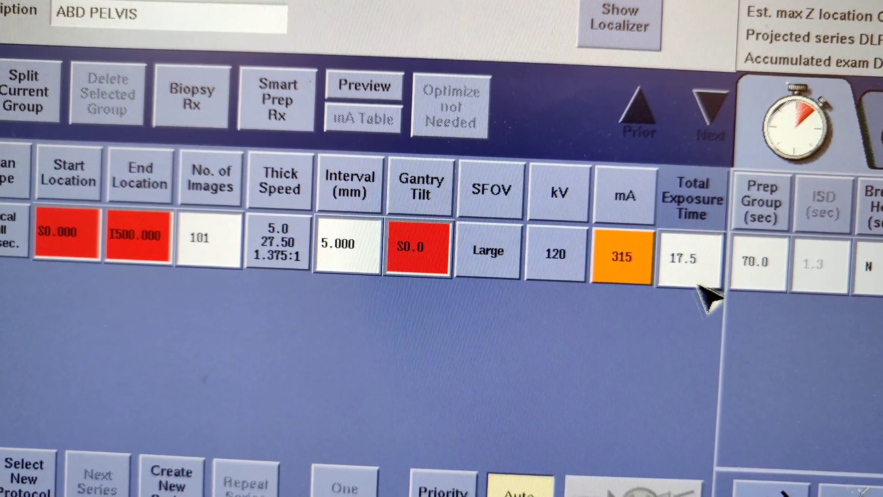
{"action": "left_click", "coordinate": [47, 239]}
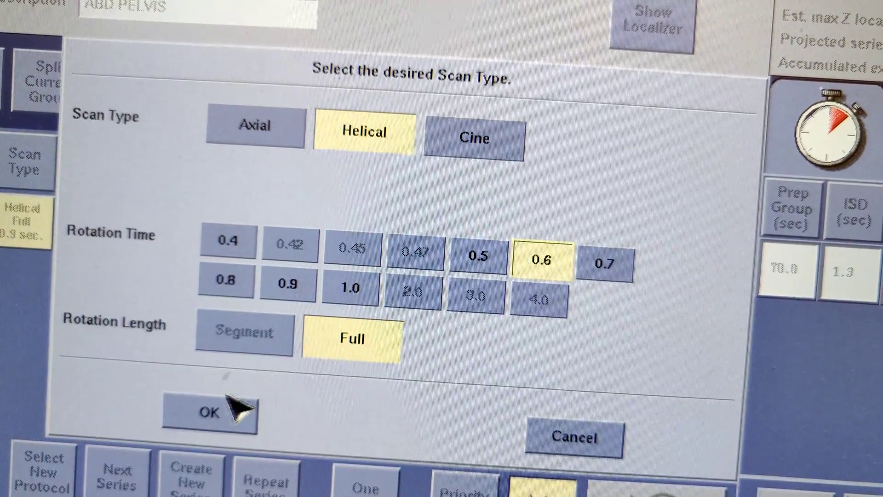
{"action": "left_click", "coordinate": [210, 412]}
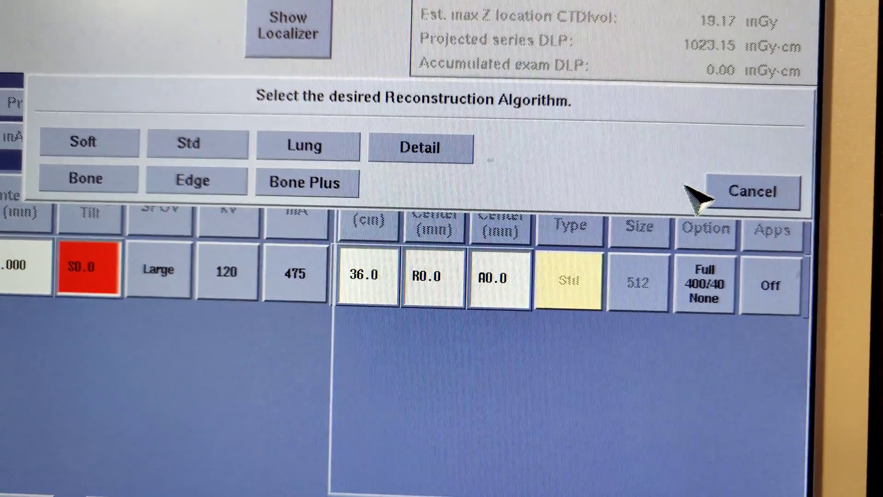
Keep Std as the recon 1 algorithm and show the Recon 2 settings.
{"action": "left_click", "coordinate": [197, 144]}
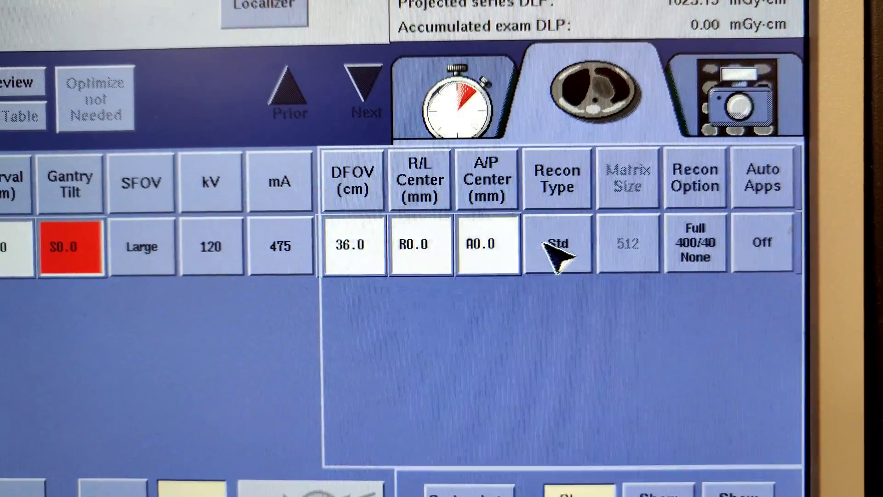
{"action": "scroll", "scroll_direction": "down", "scroll_amount": 3}
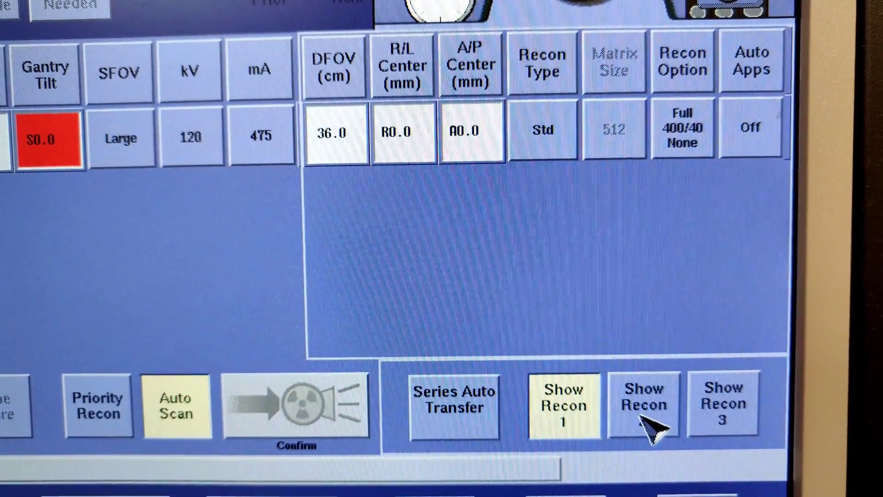
{"action": "left_click", "coordinate": [642, 405]}
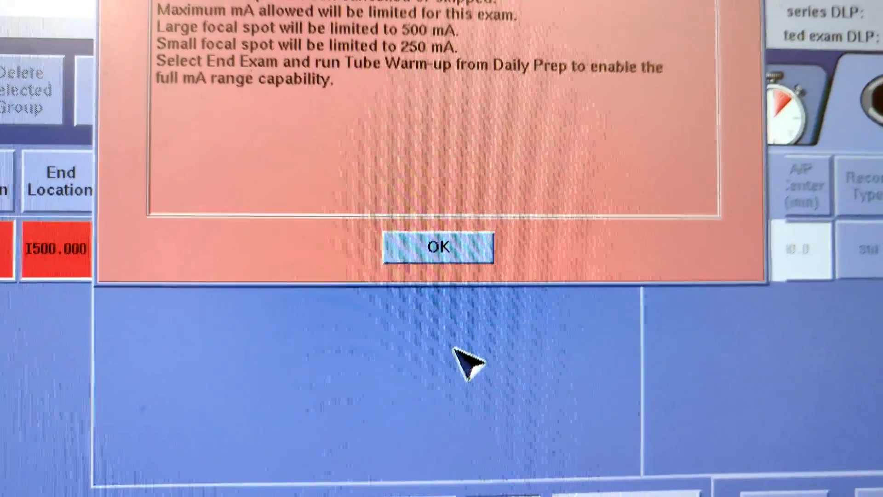
Acknowledge the tube mA-limit warning and set Recon 2's Recon Enabled to Y.
{"action": "left_click", "coordinate": [440, 247]}
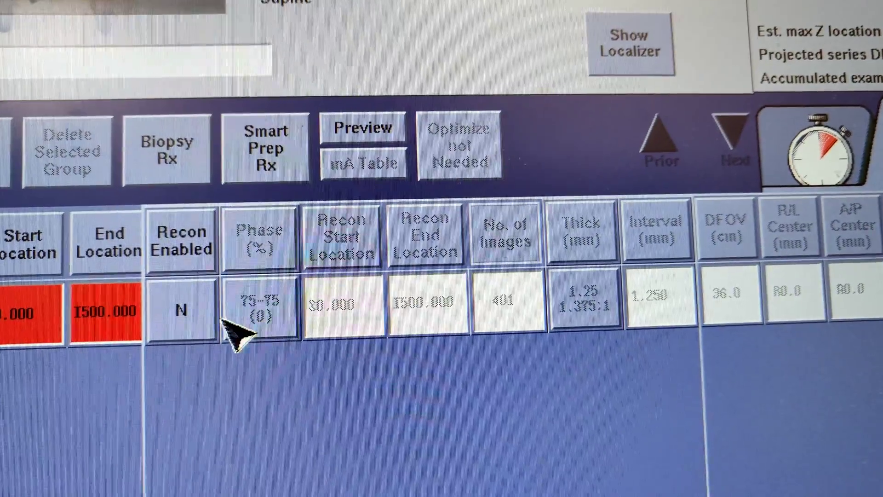
{"action": "left_click", "coordinate": [181, 309]}
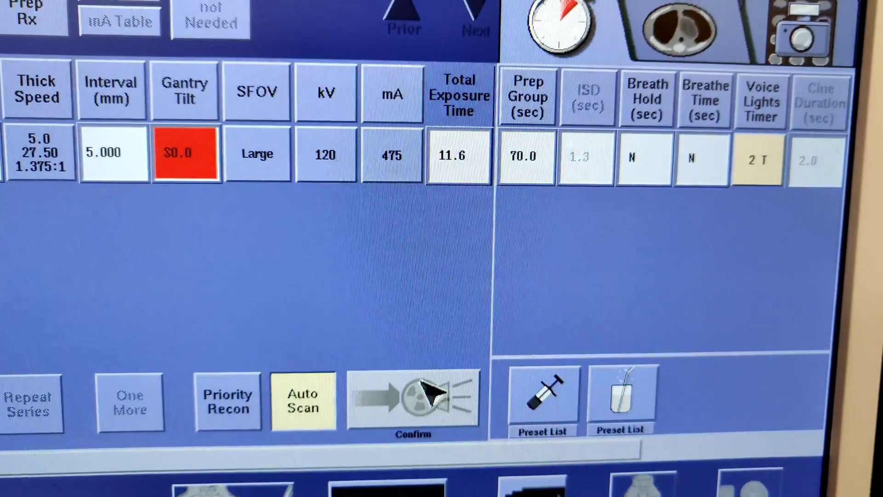
{"action": "scroll", "scroll_direction": "down", "scroll_amount": 3}
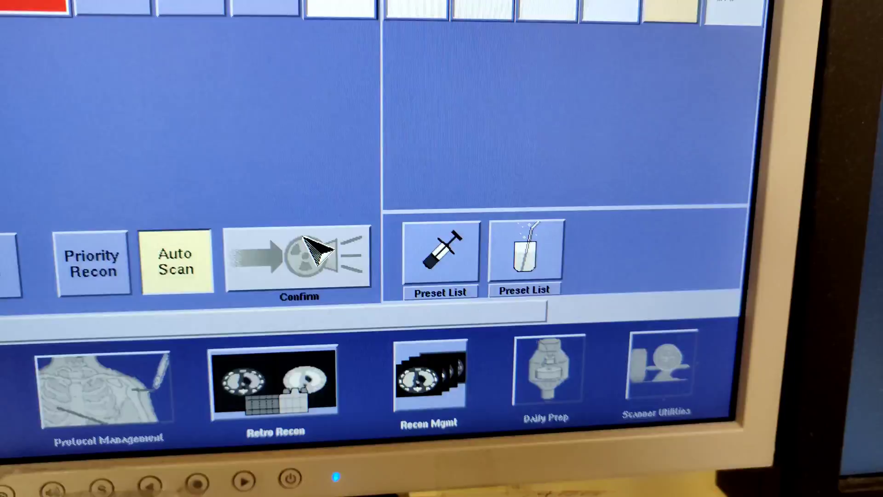